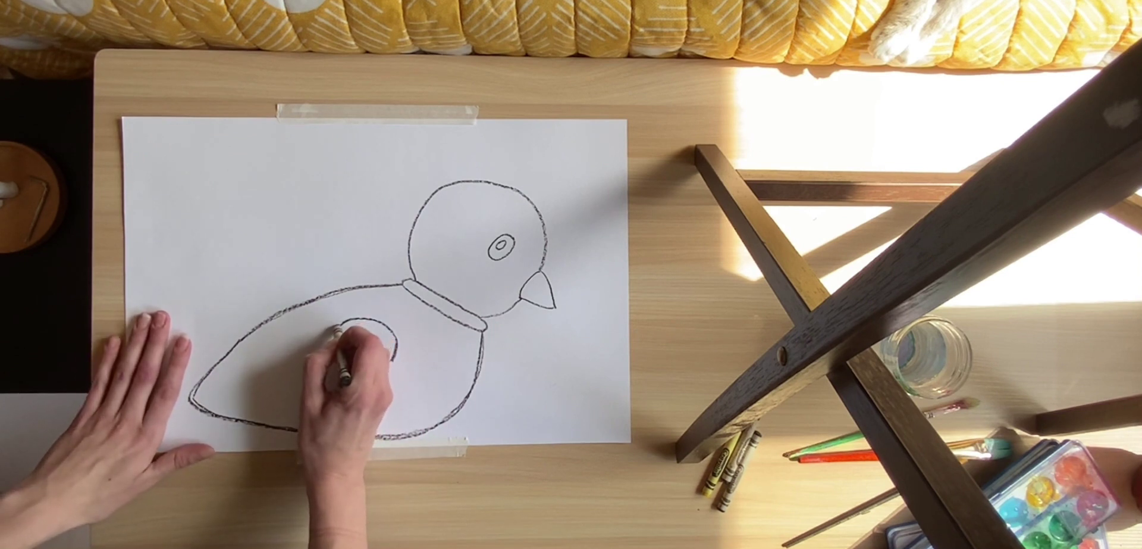
left_click_drag(357, 335, 386, 357)
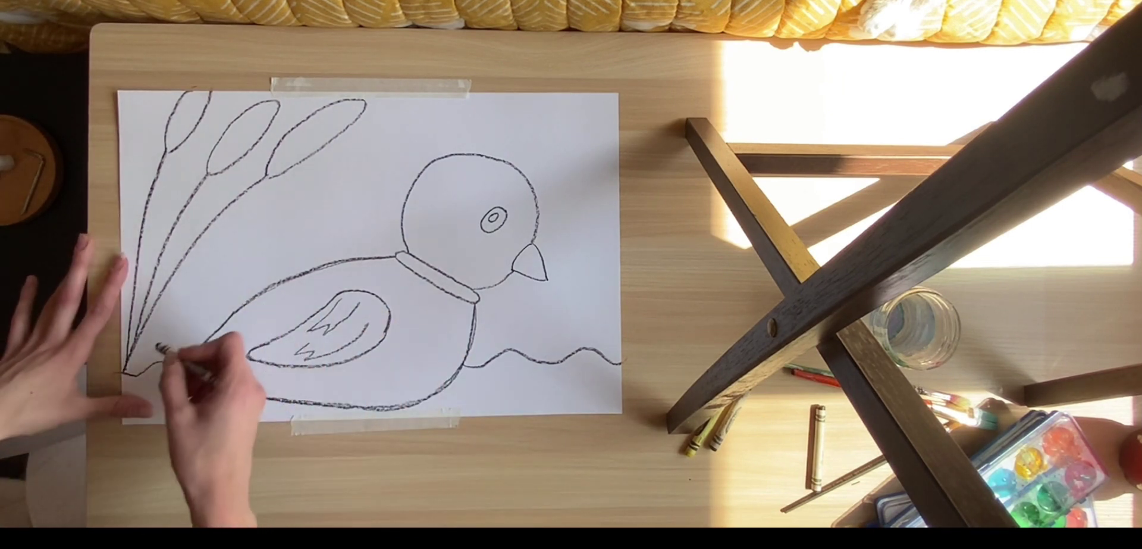
left_click_drag(146, 350, 263, 234)
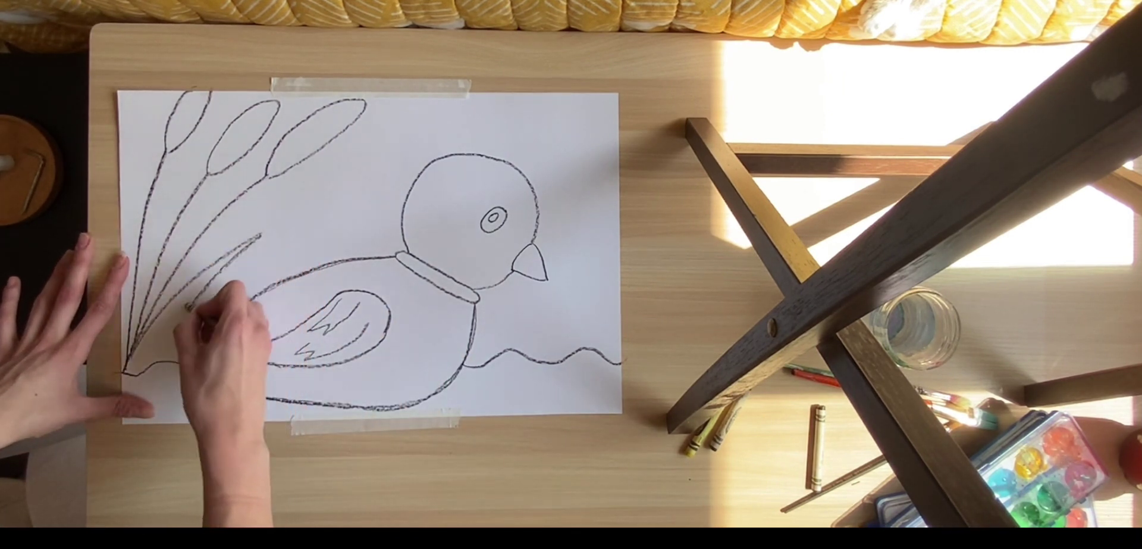